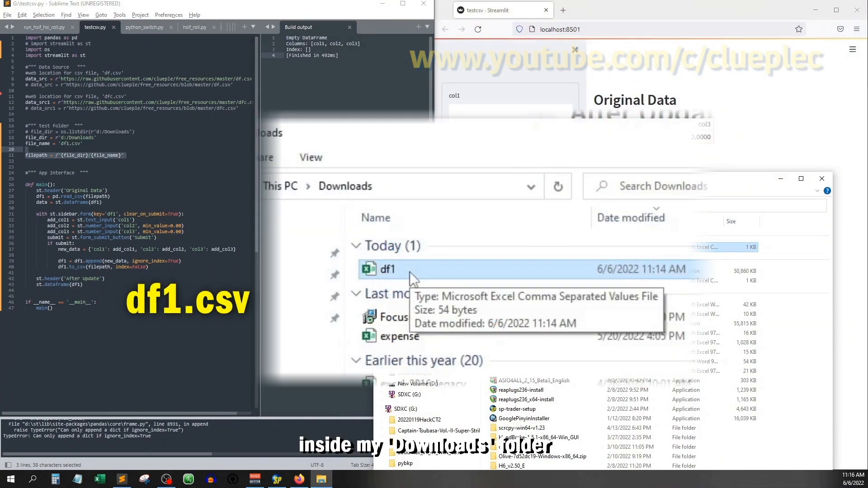
Review the st.sidebar.form code while the app reruns with a blank zero-valued row appended.
double_click(388, 269)
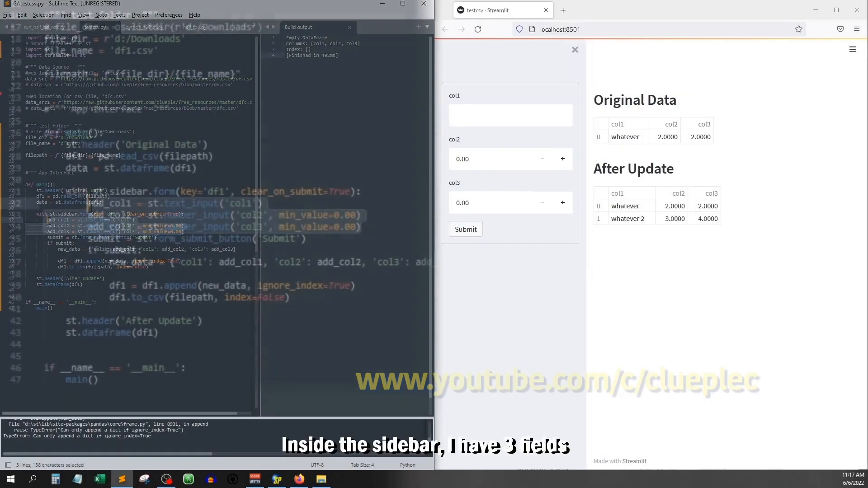
scroll(down, 3)
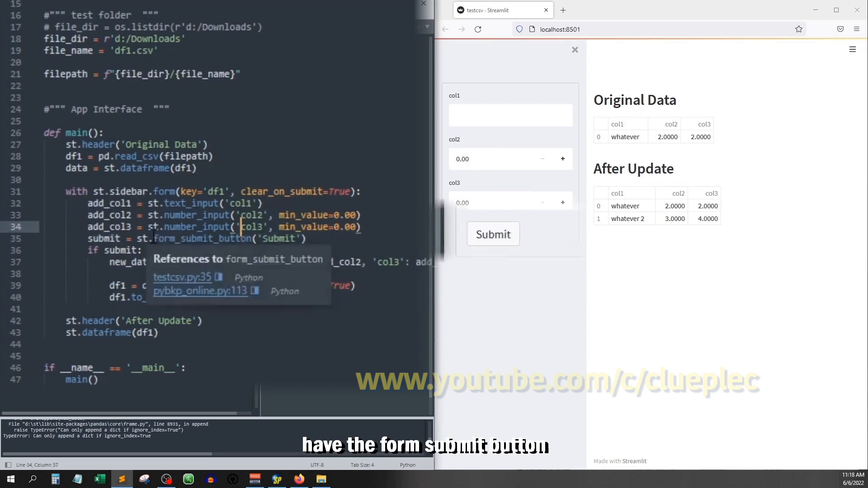
click(492, 234)
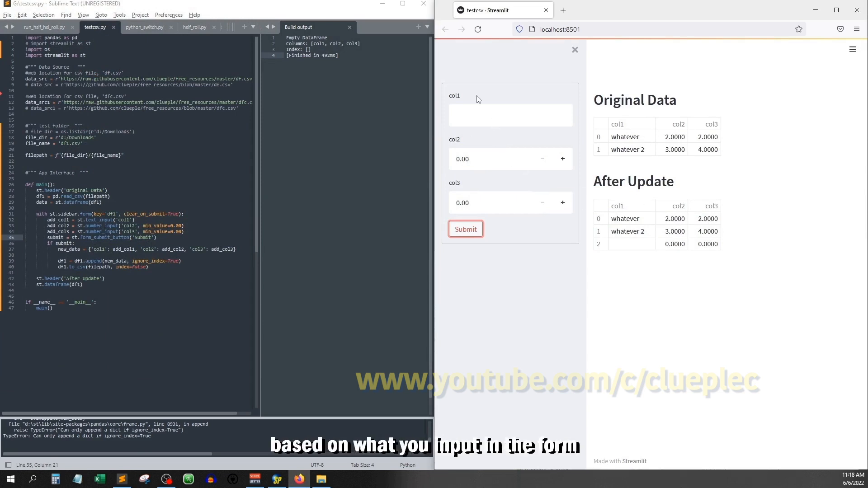
mouse_move(450, 130)
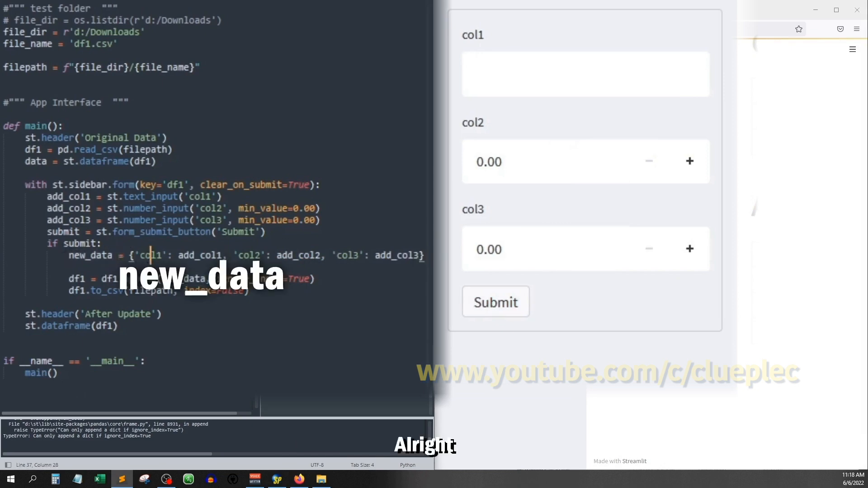
Submit the sidebar form with col1 'item 4', col2 175.73 and col3 10 to append a fourth row.
text(item 4)
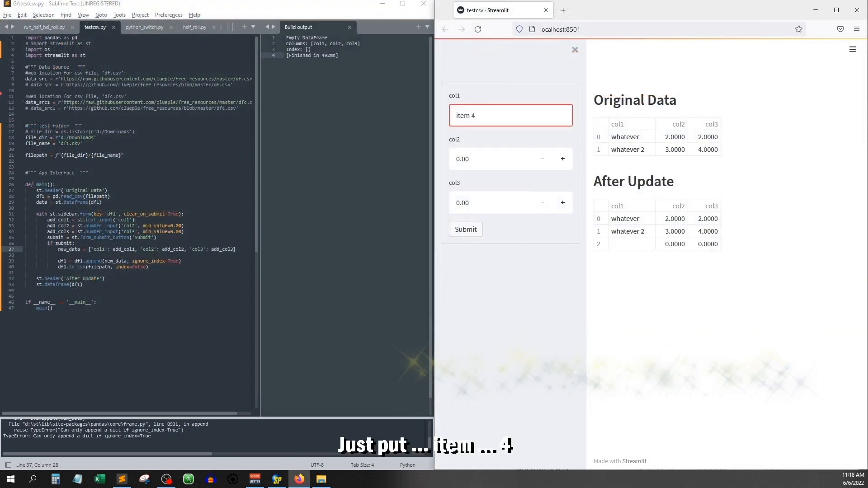
click(490, 159)
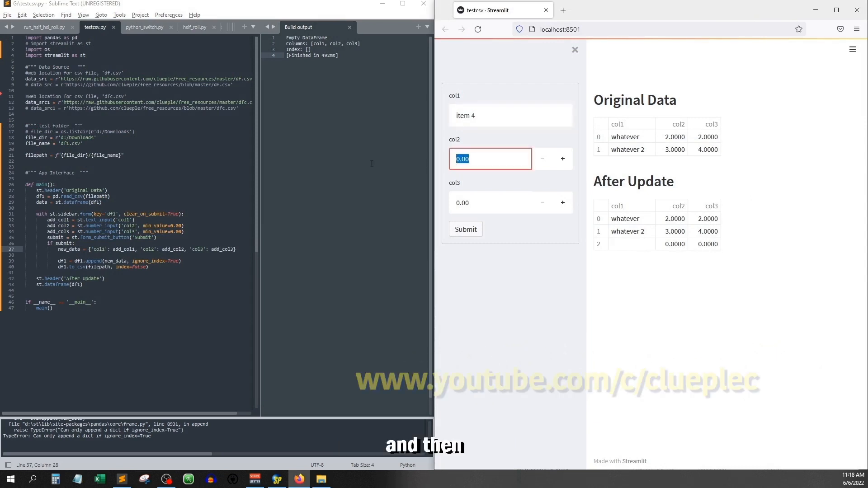
text(ksdfkj)
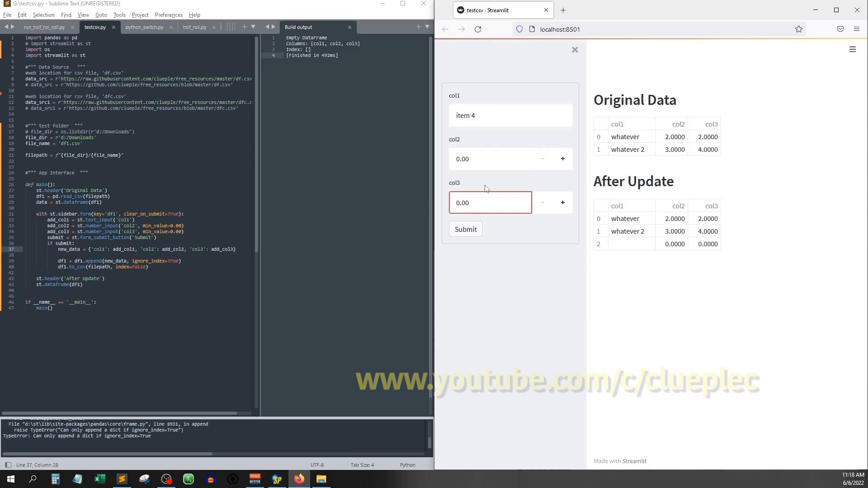
click(490, 159)
text(10)
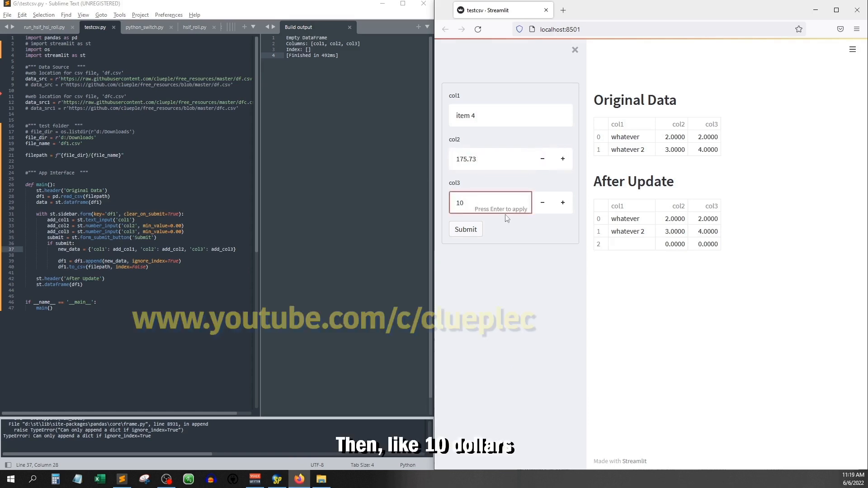
click(464, 229)
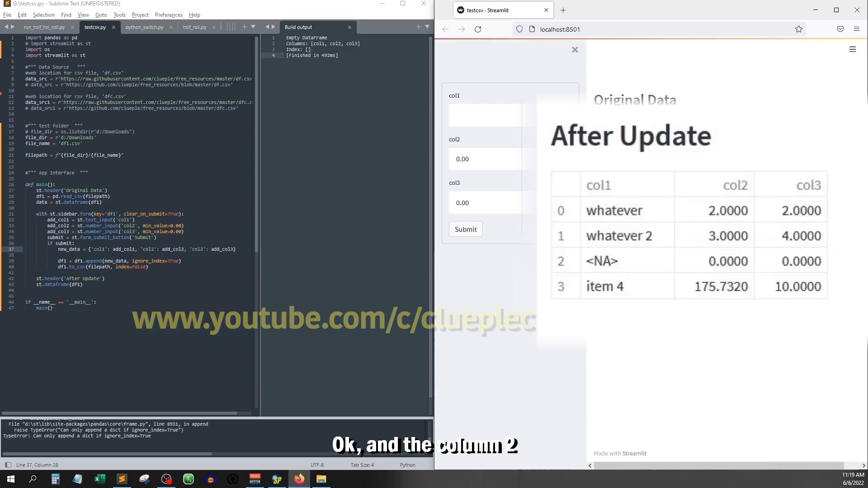
mouse_move(740, 310)
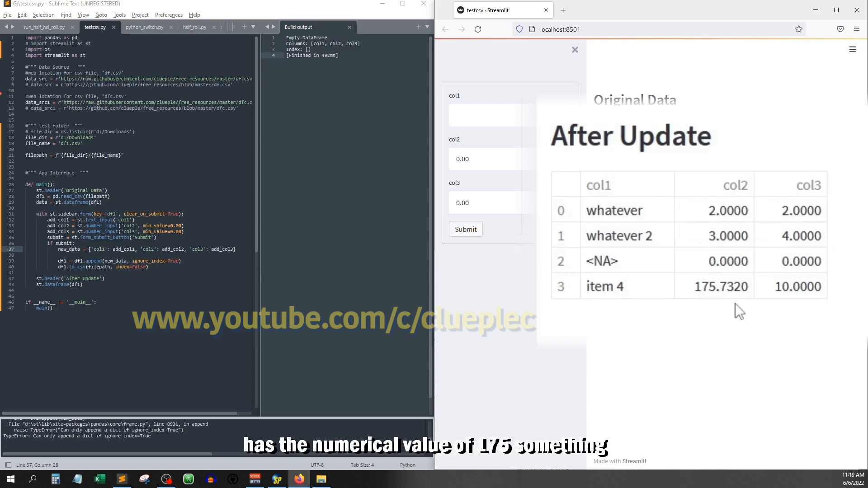
mouse_move(752, 310)
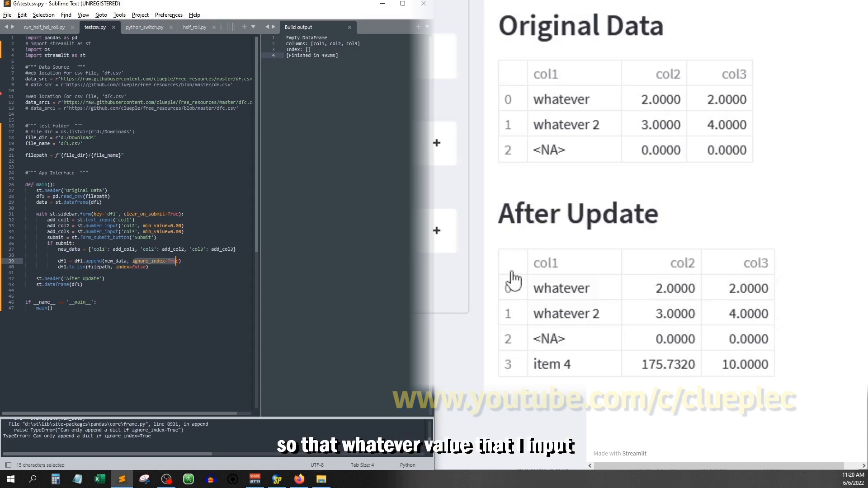
mouse_move(519, 310)
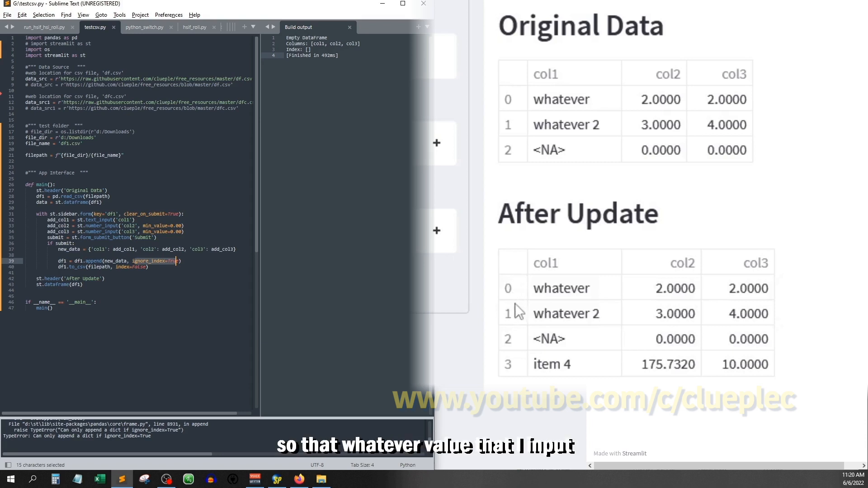